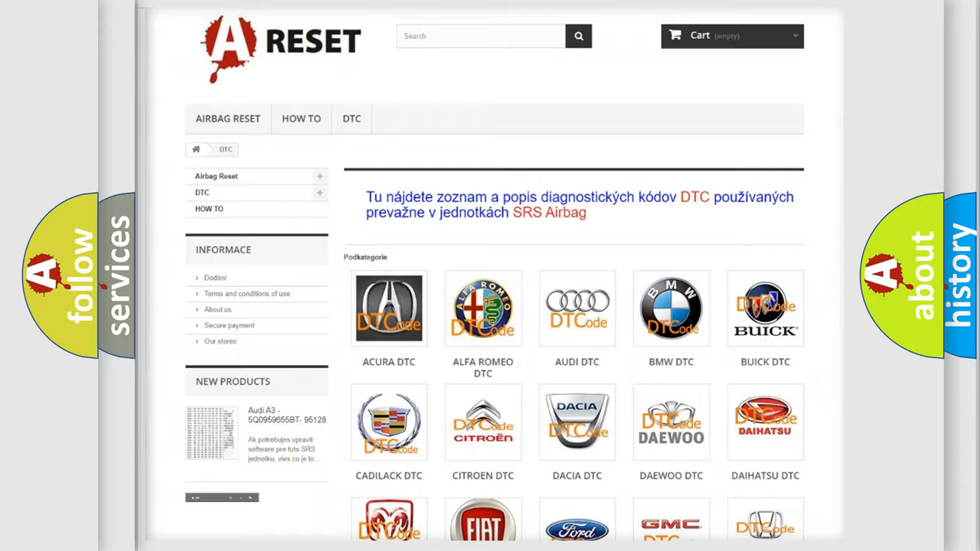
# Step: Open the Jeep DTC tile and scroll through the code grid and back to the top
pyautogui.scroll(-3)
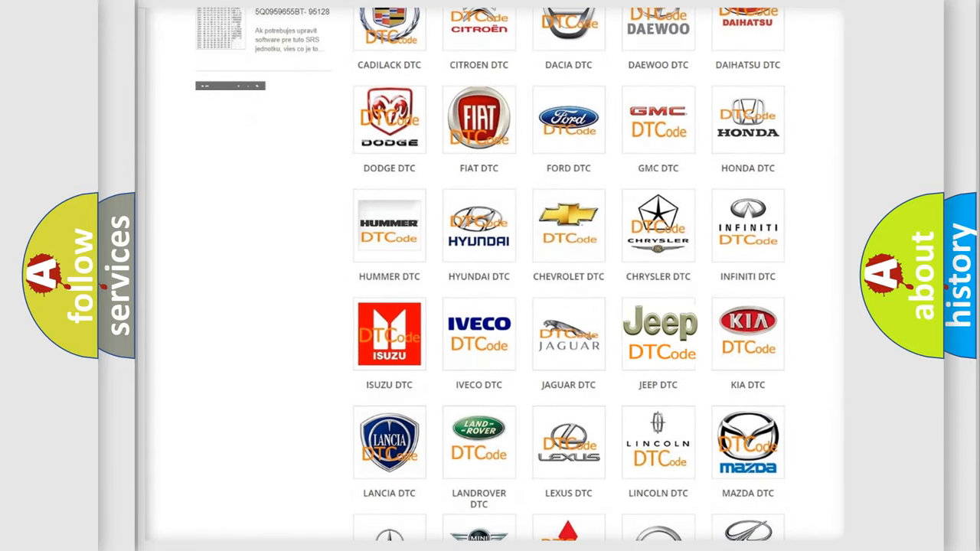
pyautogui.click(657, 333)
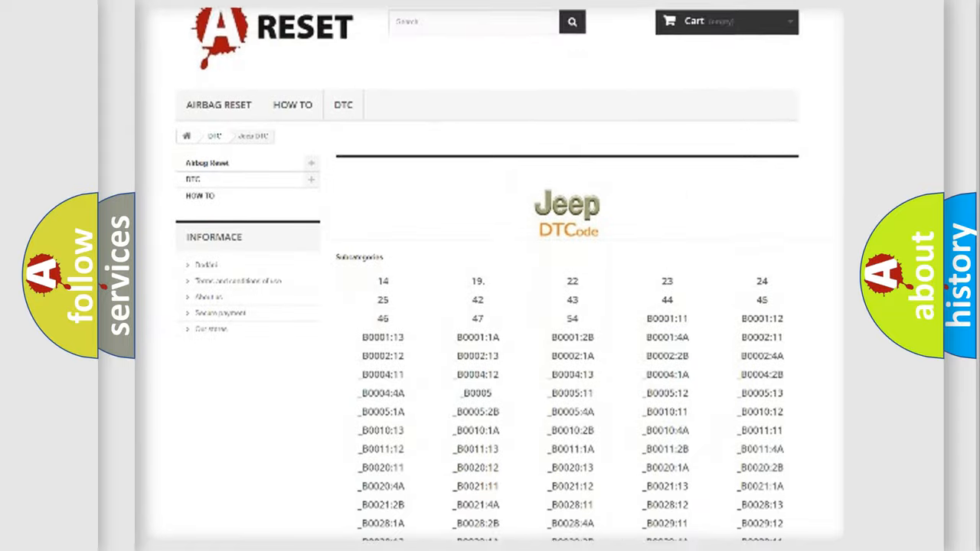
pyautogui.scroll(-3)
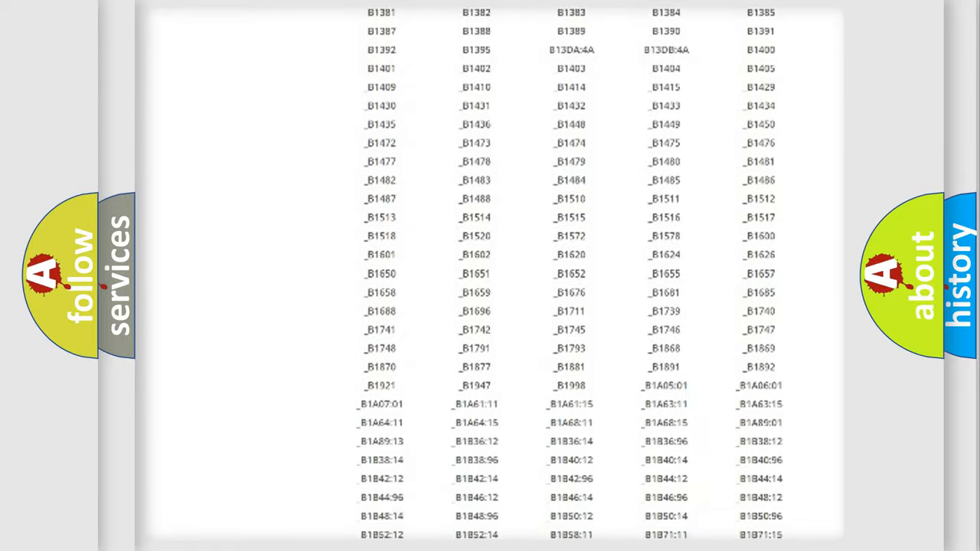
pyautogui.scroll(3)
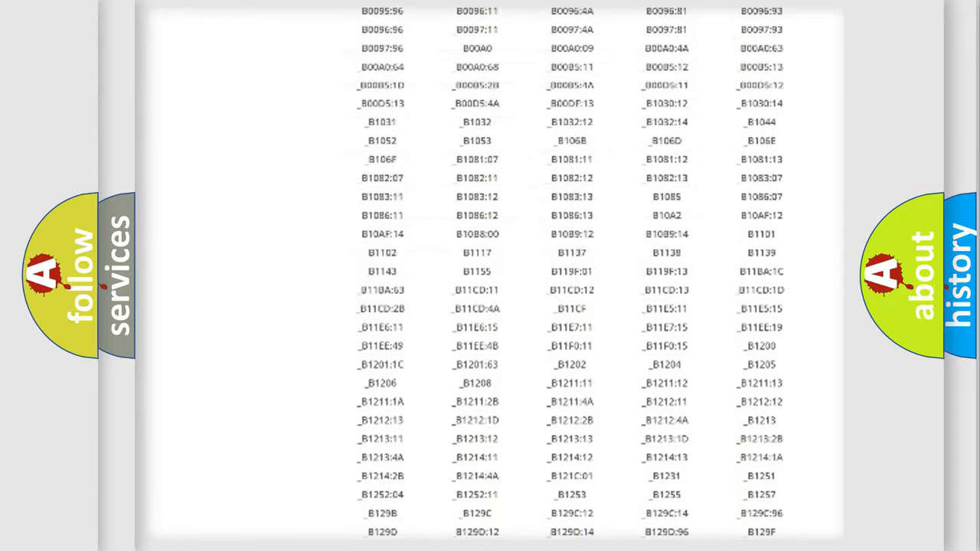
pyautogui.scroll(3)
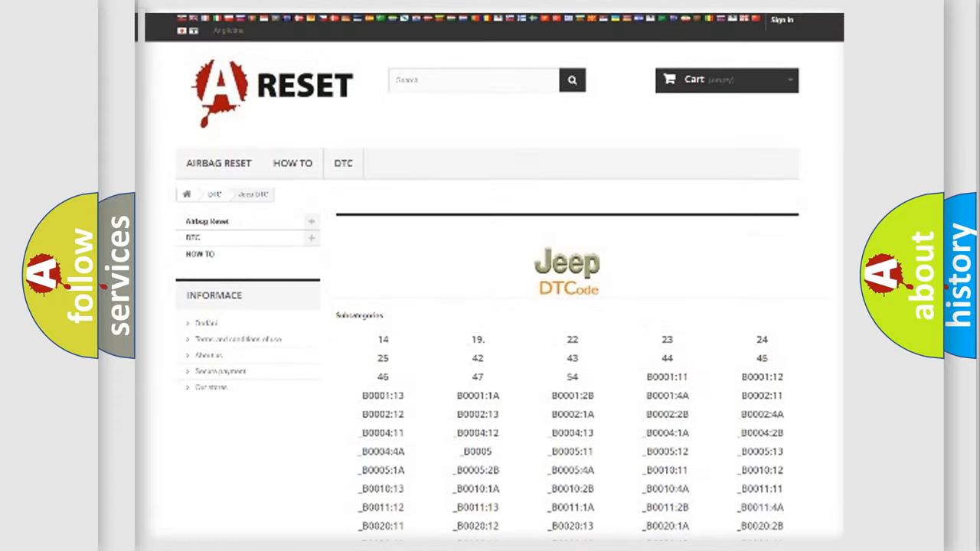